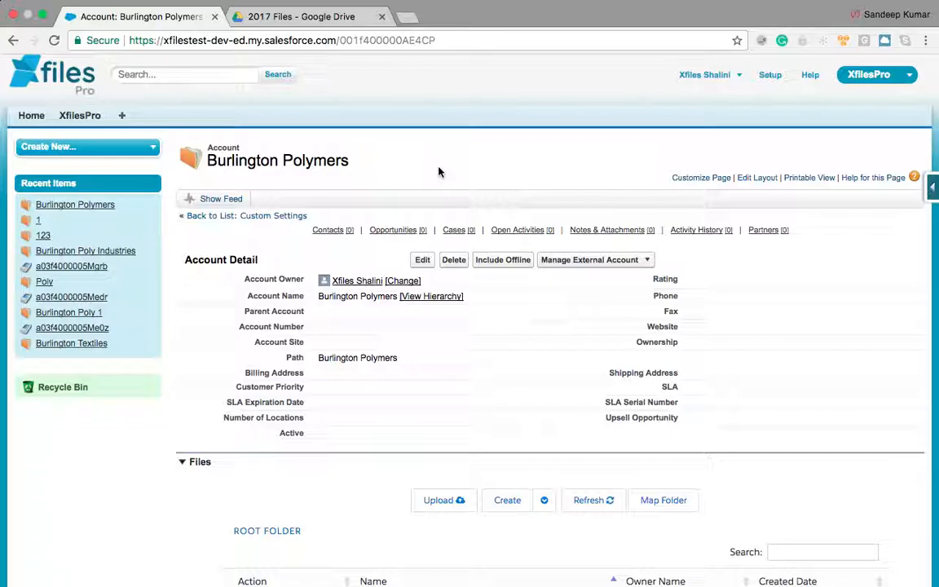
mouse_move(325, 72)
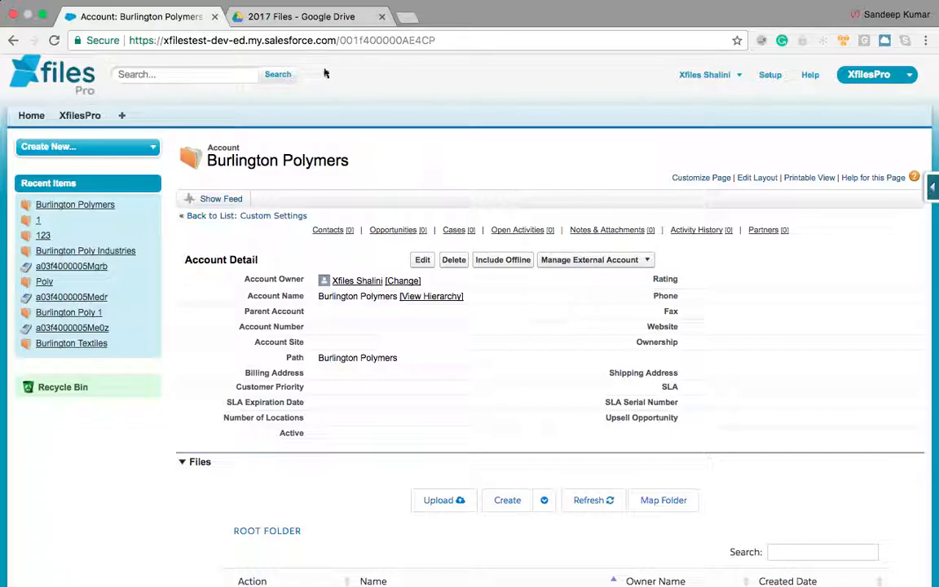
Step: View the 2017 Files Drive folder, then map Burlington Polymers to its Account subfolder
click(301, 16)
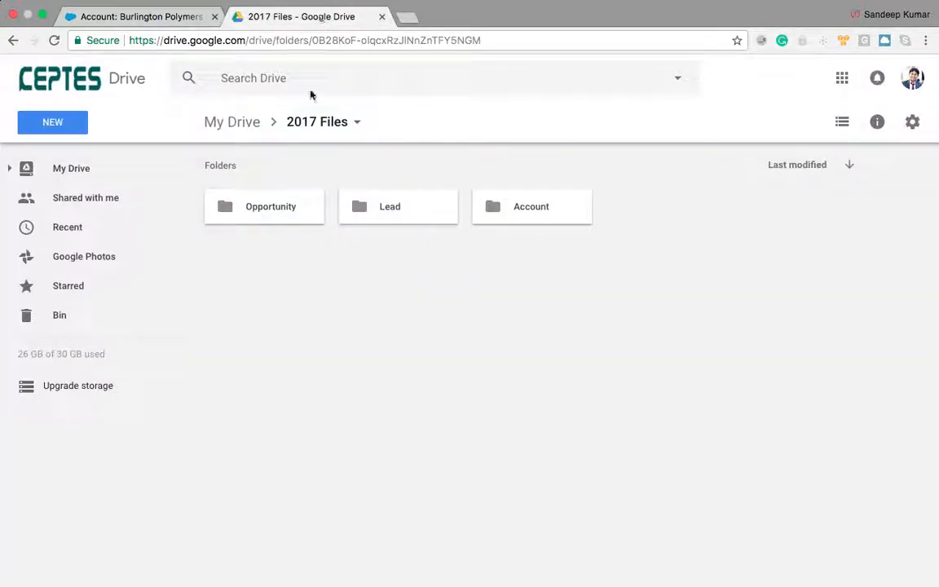
mouse_move(356, 351)
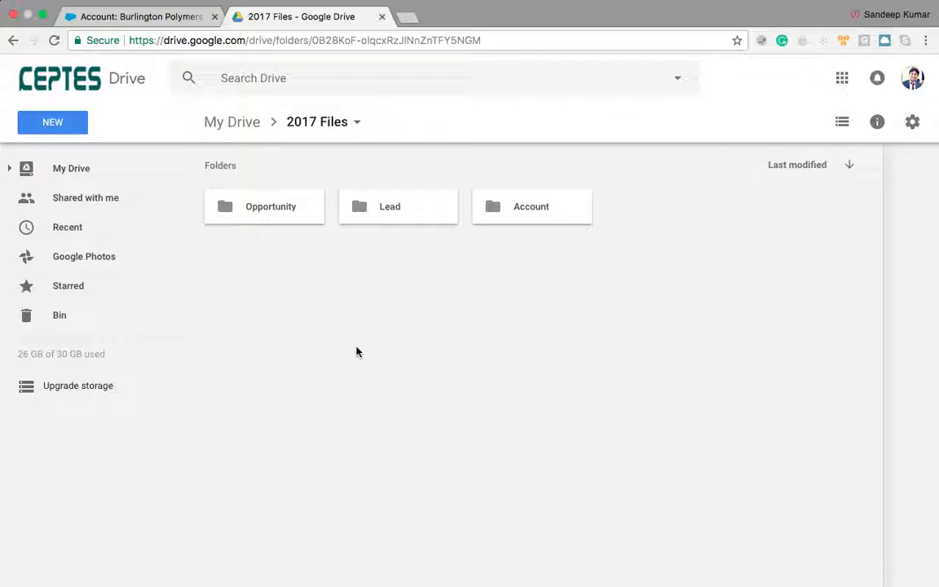
click(139, 17)
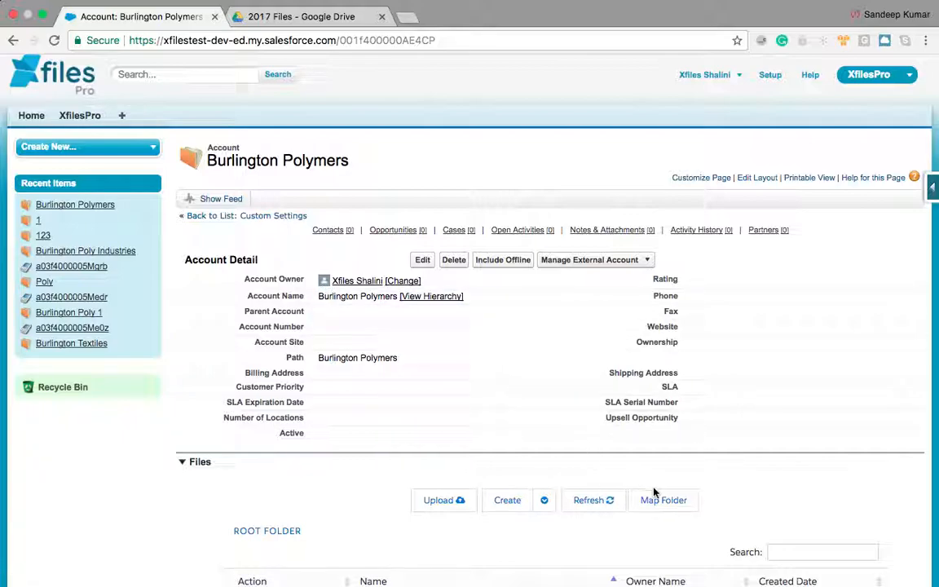
click(663, 499)
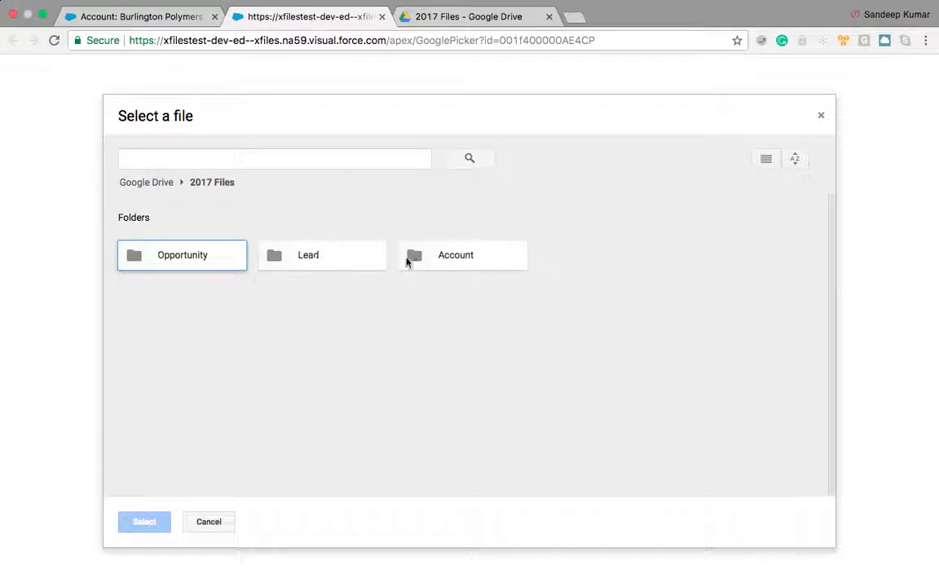
click(454, 254)
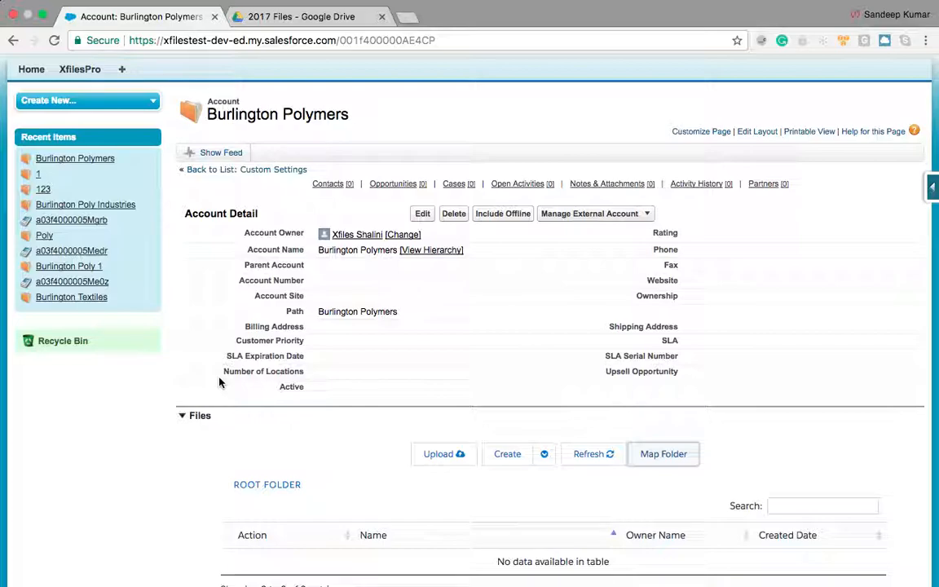
mouse_move(338, 450)
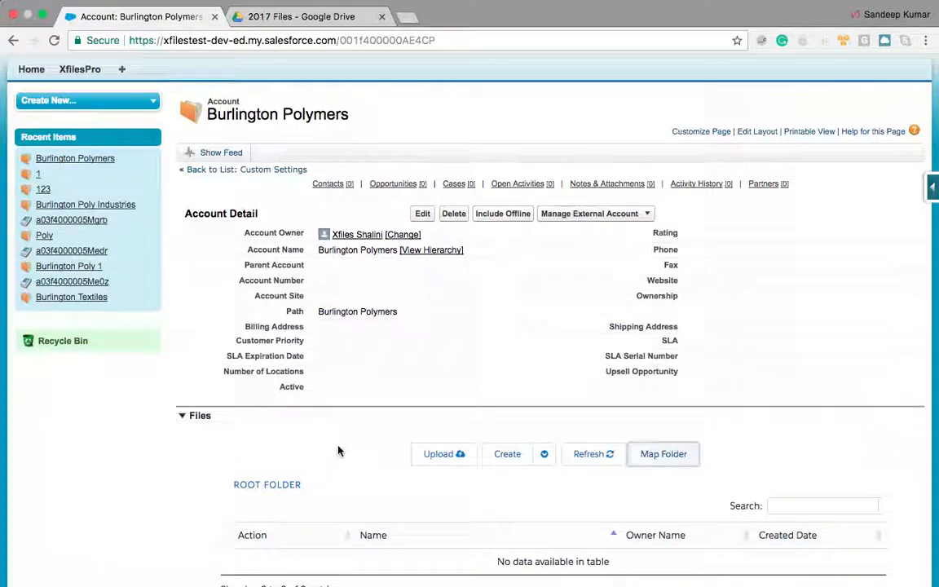
Step: Open Burlington Polymers' upload page and choose a file from the computer
click(444, 453)
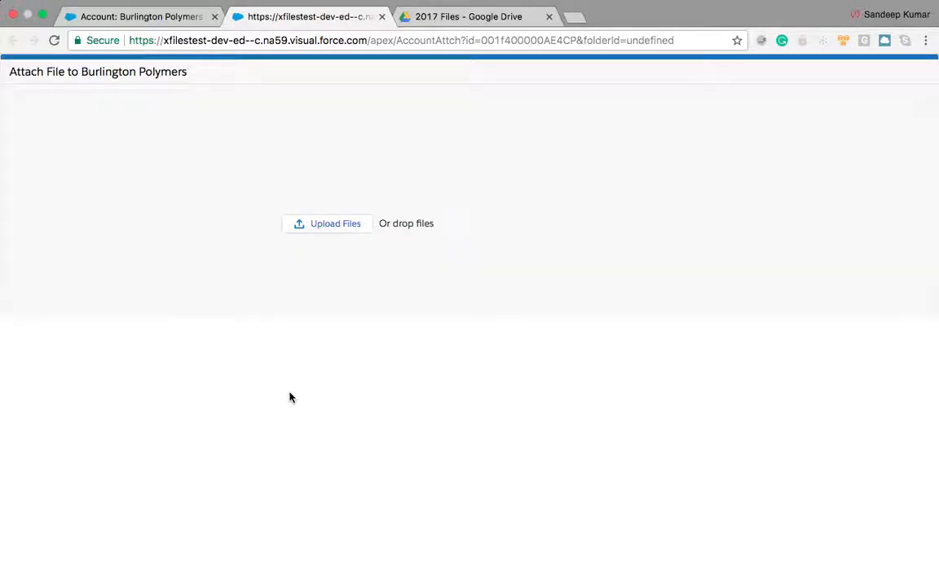
click(326, 222)
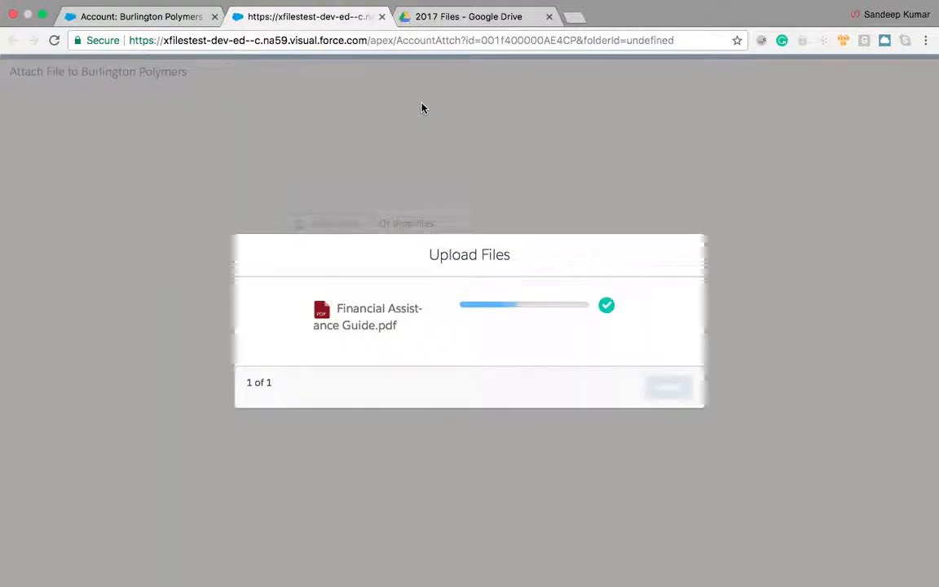
Step: Finish uploading Financial Assistance Guide.pdf and return to the account's Files table
click(668, 386)
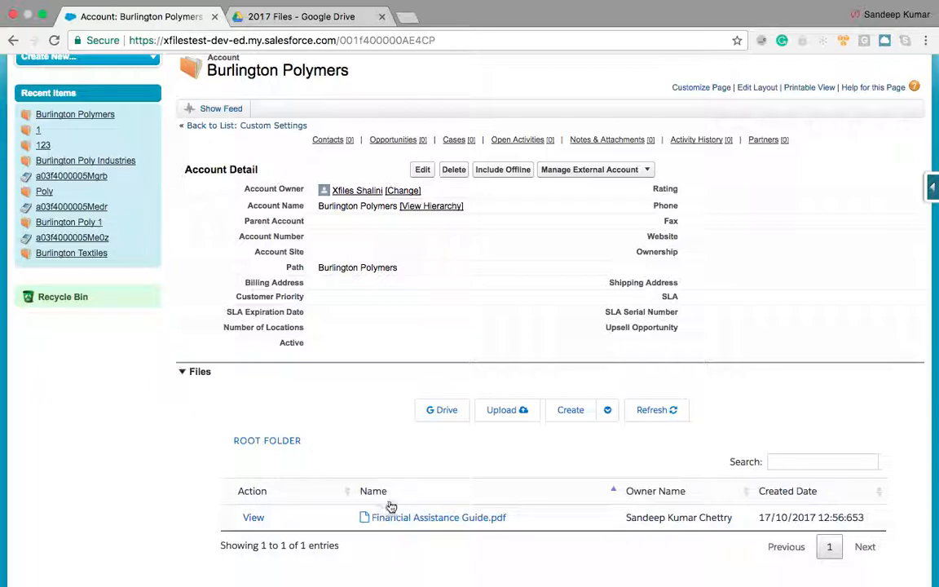
Step: Open the mapped Google Drive Account folder to find Financial Assistance Guide.pdf
click(442, 409)
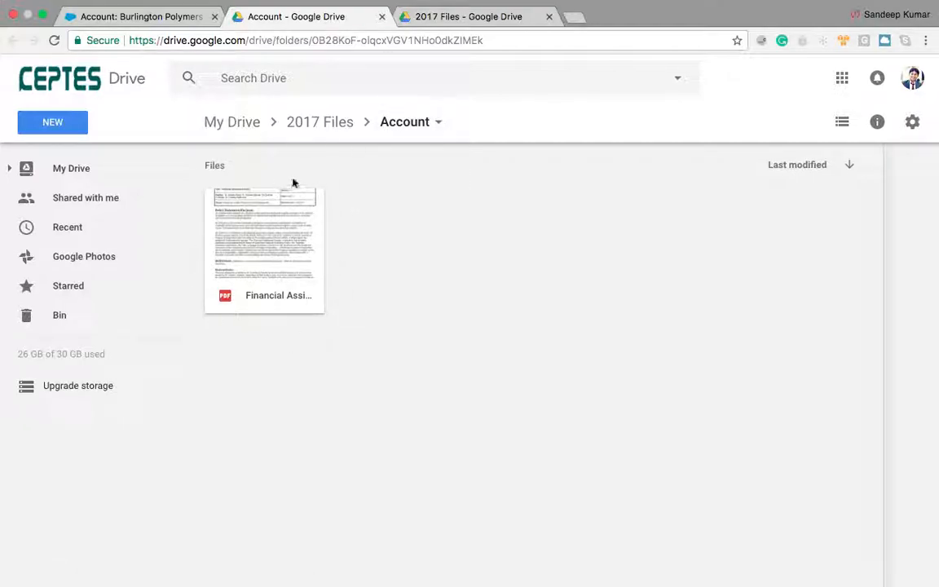
mouse_move(387, 393)
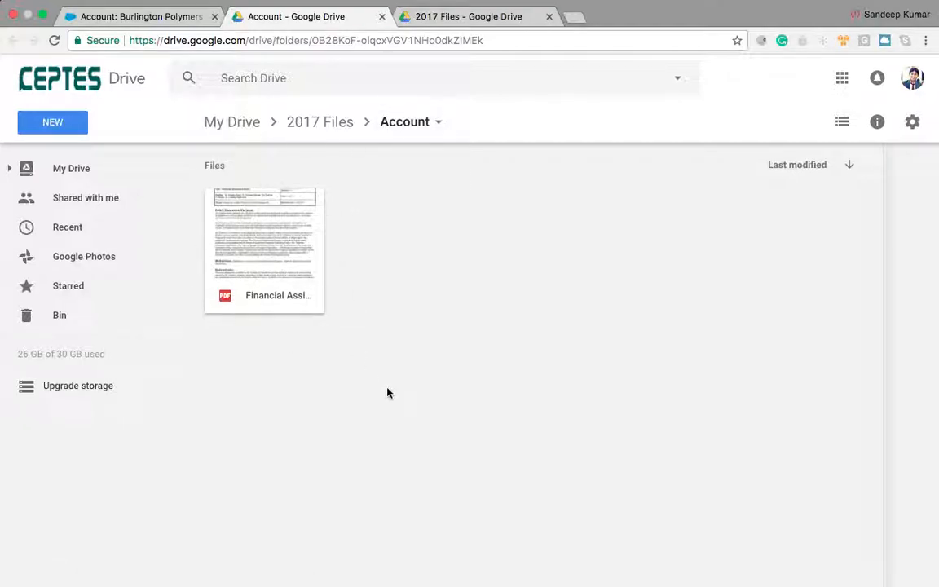